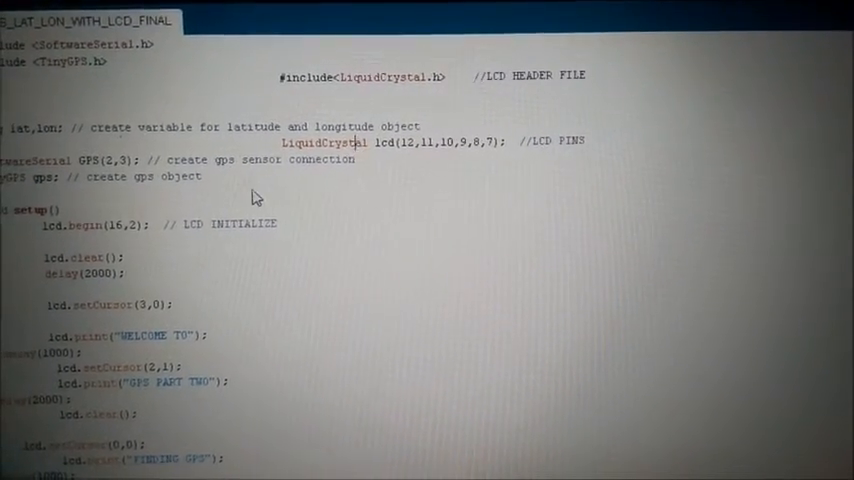
pyautogui.scroll(-3)
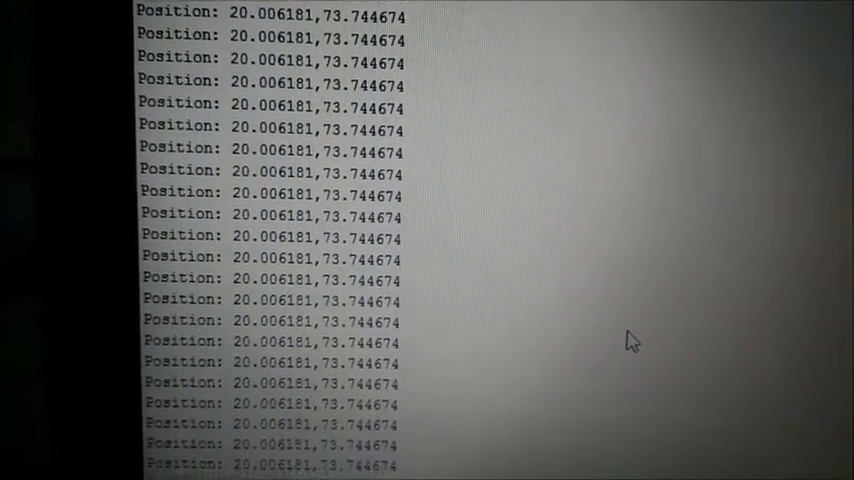
pyautogui.scroll(-3)
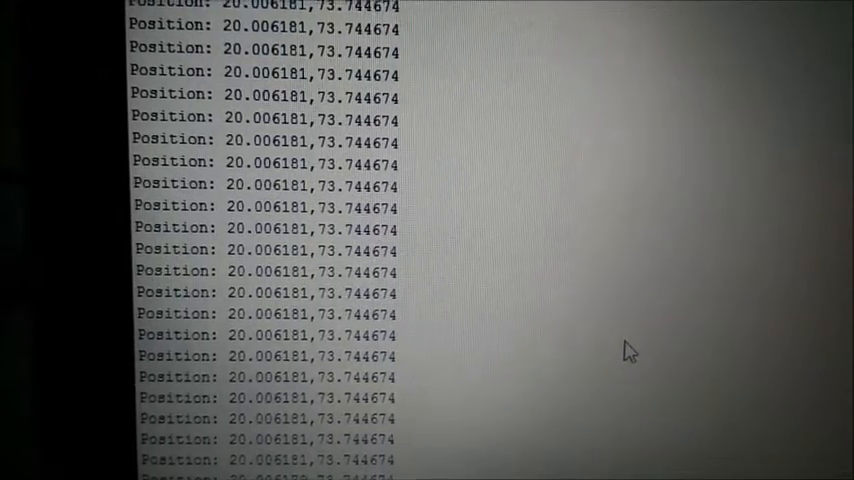
pyautogui.scroll(-3)
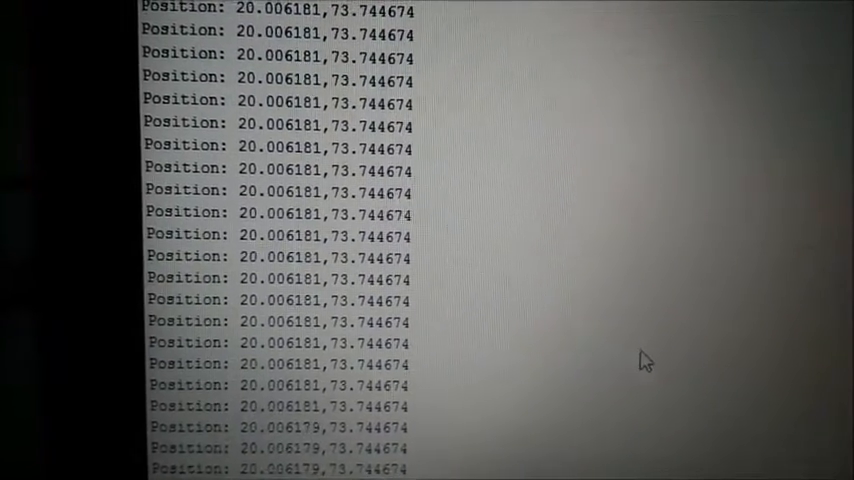